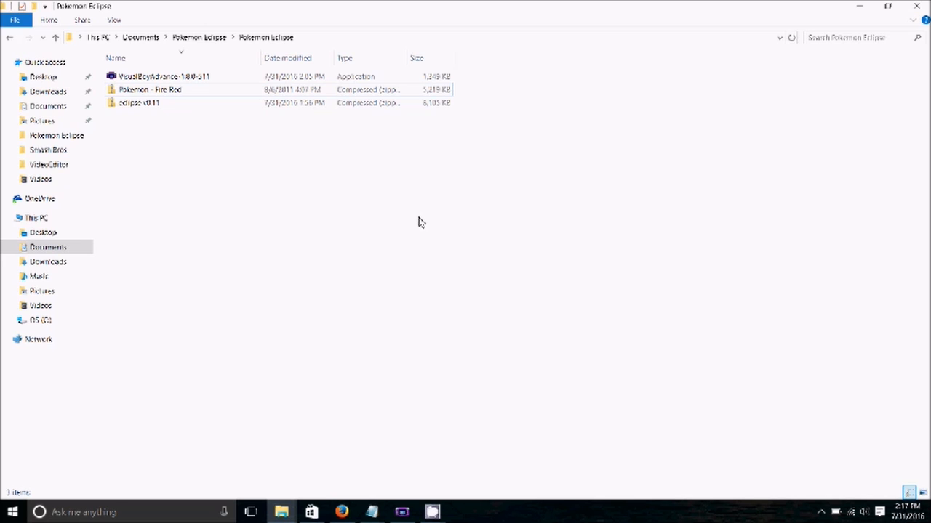
Look over the eclipse v0.11 and Pokemon - Fire Red archives in the Pokemon Eclipse folder
{"action": "left_click", "coordinate": [139, 102]}
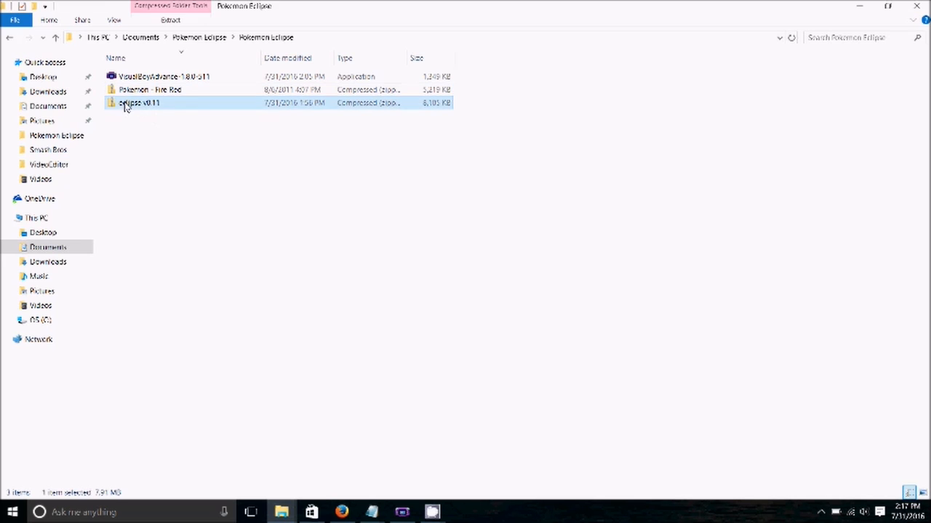
{"action": "mouse_move", "coordinate": [212, 134]}
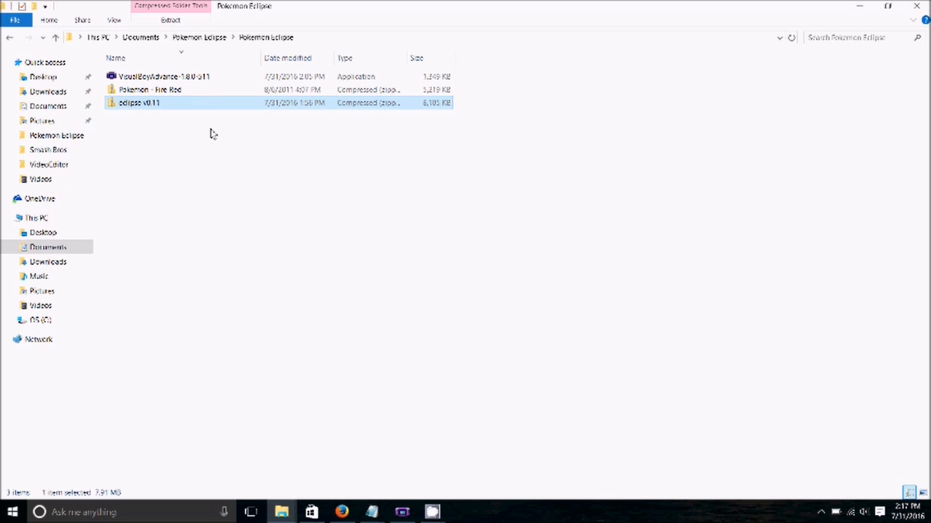
{"action": "left_click", "coordinate": [153, 91]}
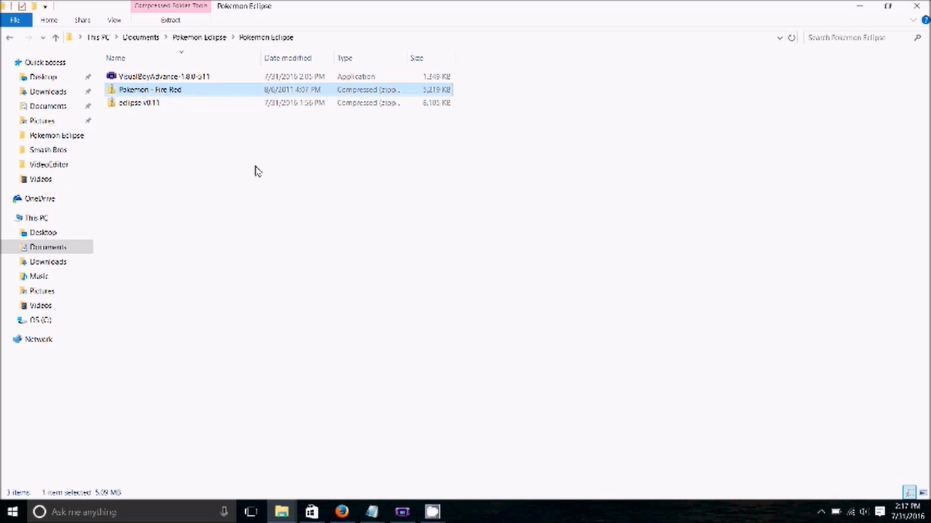
{"action": "left_click", "coordinate": [254, 172]}
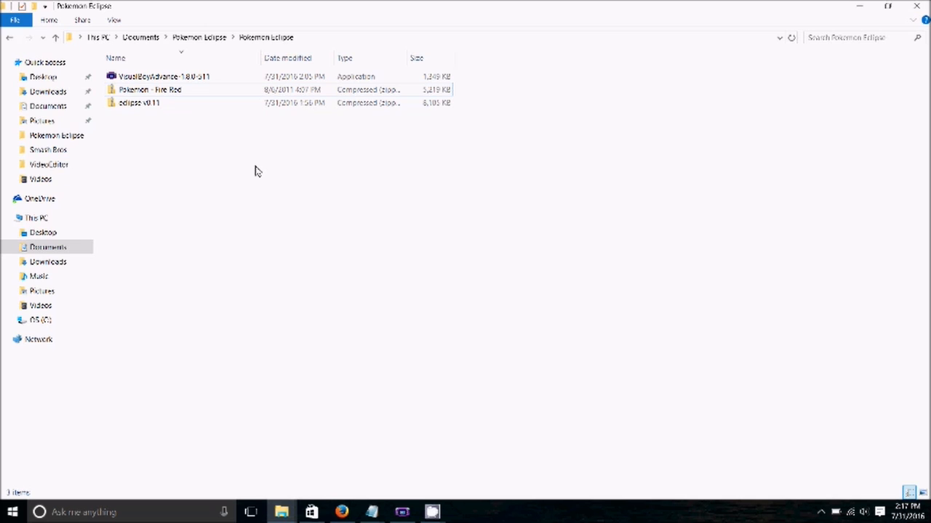
{"action": "left_click", "coordinate": [138, 102]}
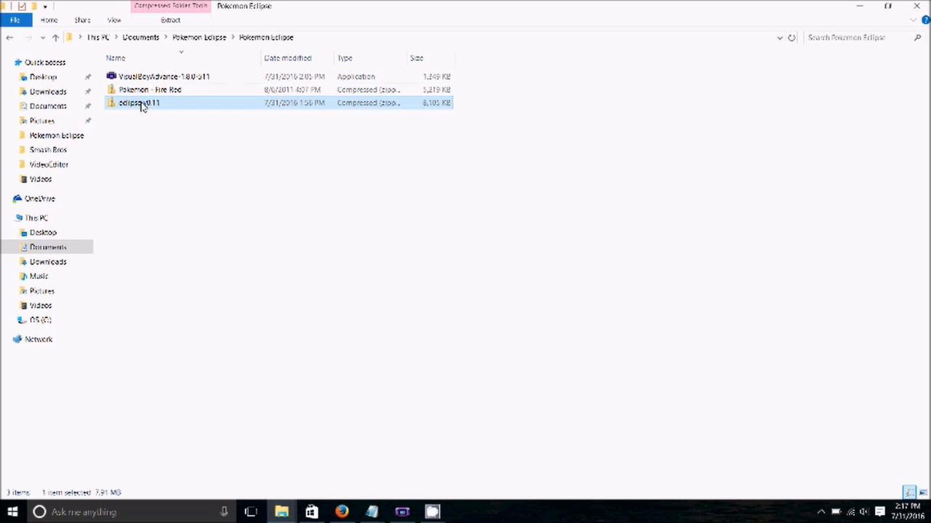
{"action": "mouse_move", "coordinate": [216, 133]}
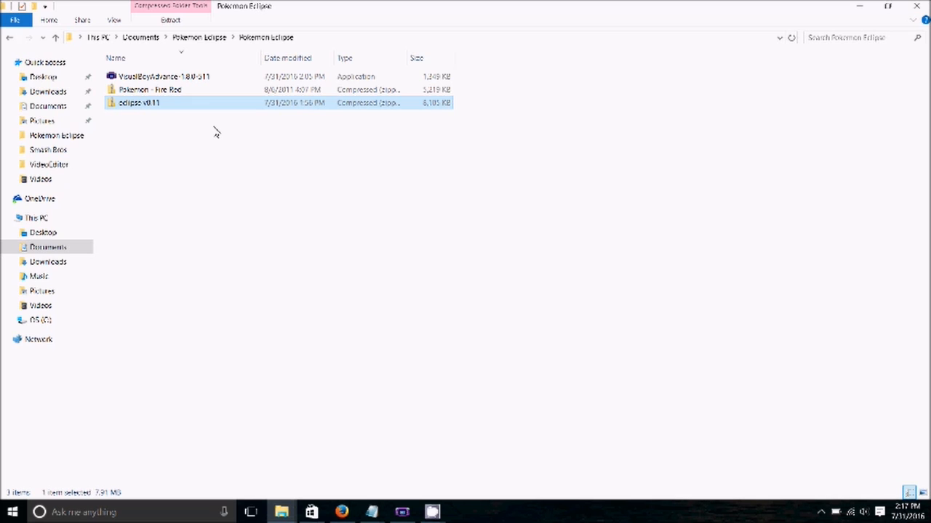
{"action": "mouse_move", "coordinate": [181, 113]}
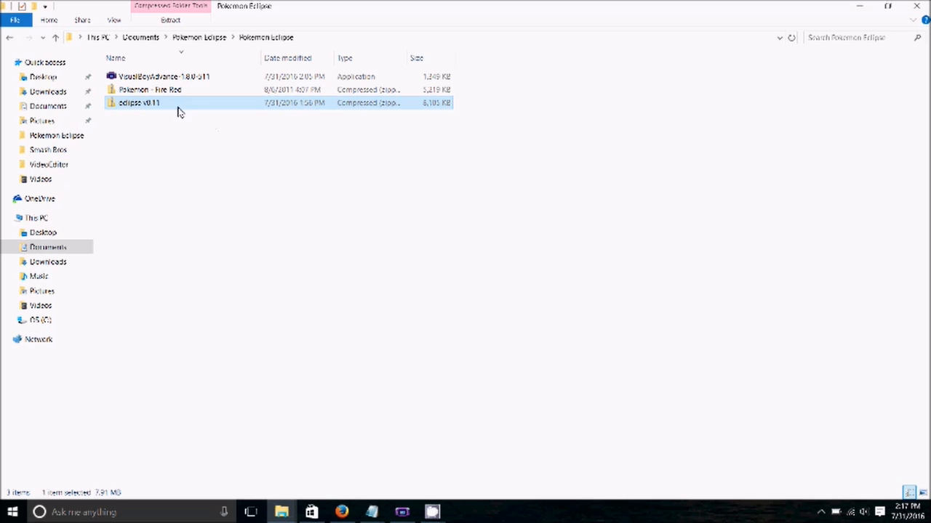
Extract eclipse v0.11 here with 7-Zip, yielding readme, NUPS and eclipse.ups
{"action": "right_click", "coordinate": [139, 102]}
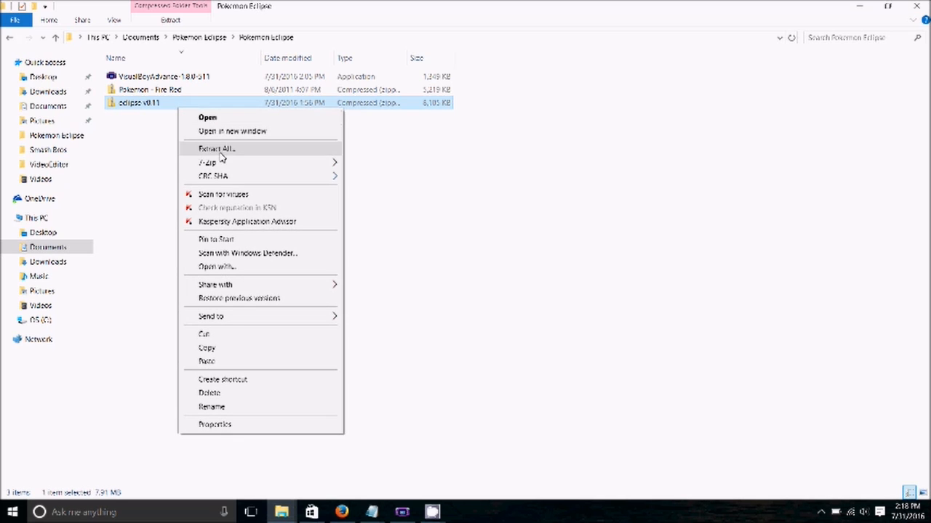
{"action": "mouse_move", "coordinate": [326, 154]}
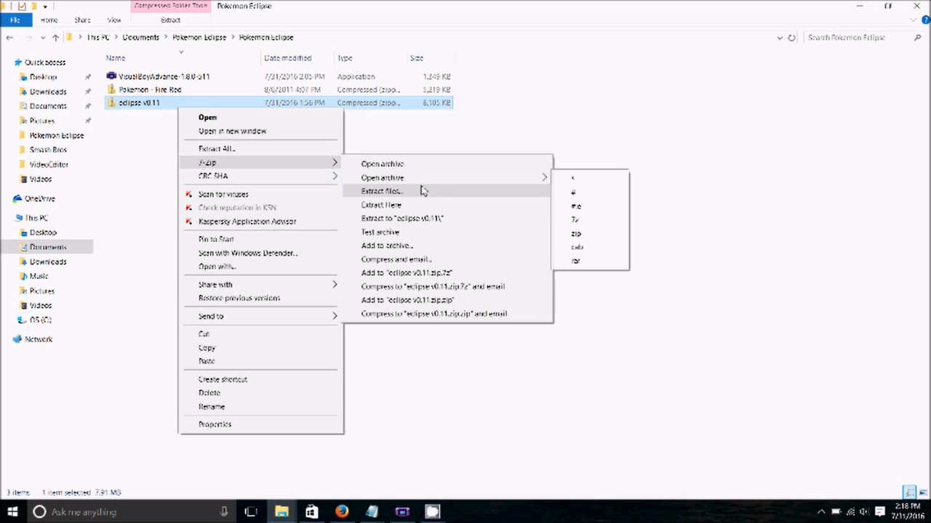
{"action": "mouse_move", "coordinate": [422, 191]}
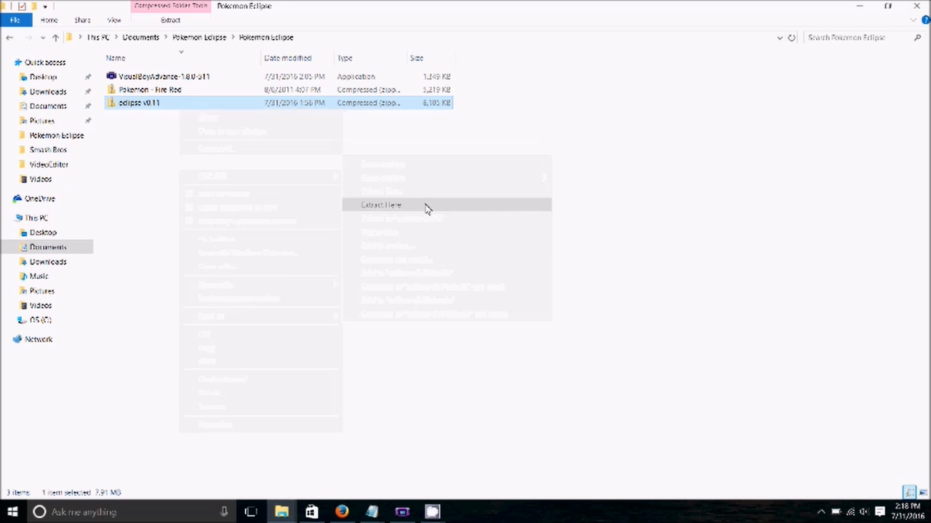
{"action": "left_click", "coordinate": [381, 203]}
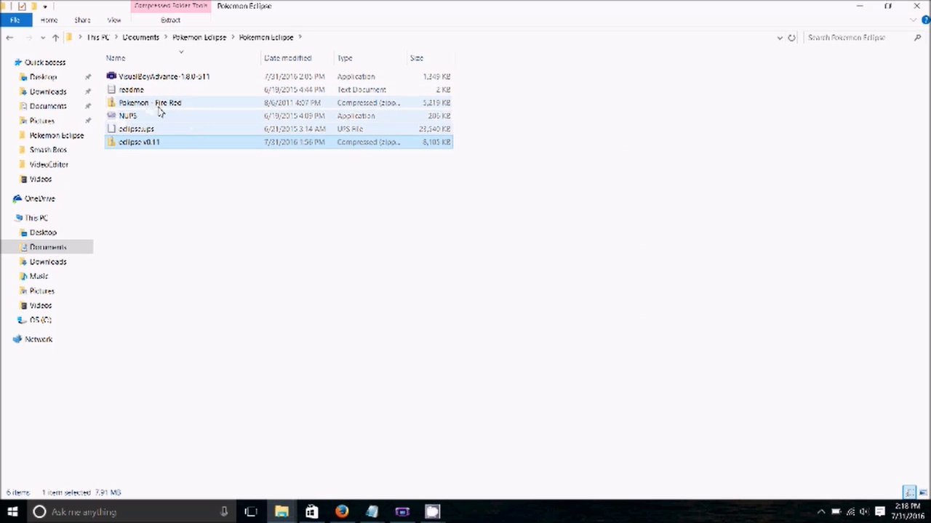
{"action": "mouse_move", "coordinate": [195, 122]}
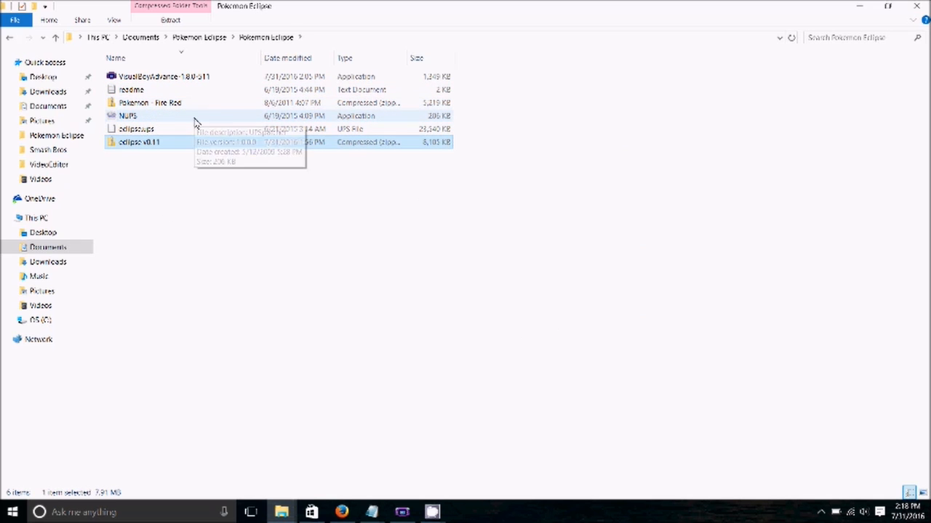
{"action": "left_click", "coordinate": [137, 128]}
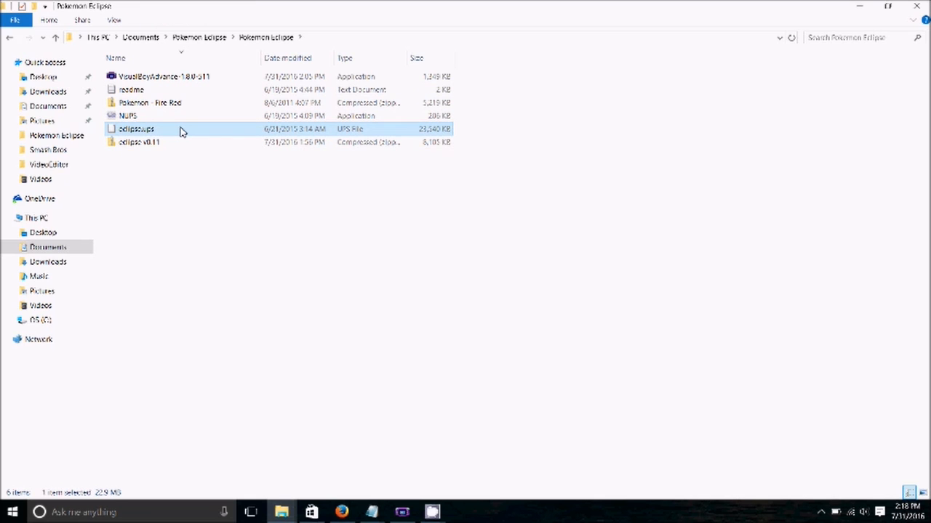
{"action": "left_click", "coordinate": [128, 117]}
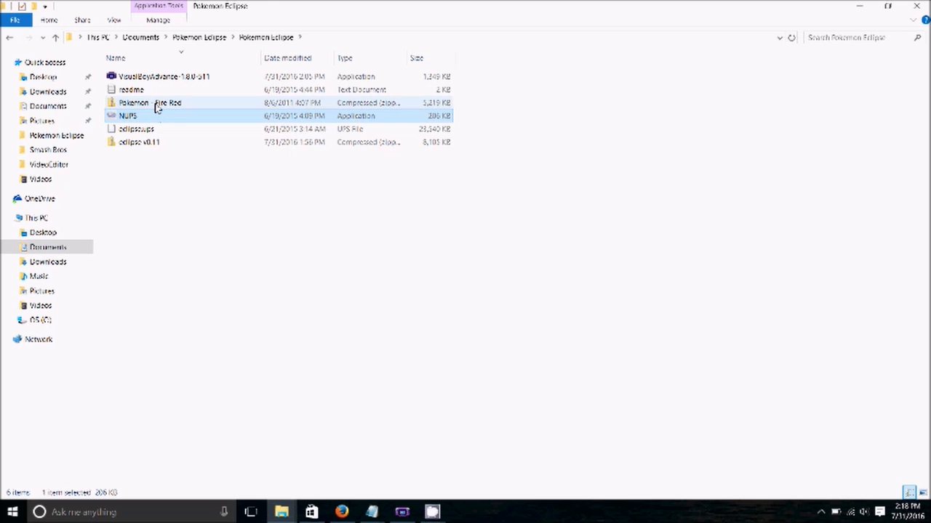
Extract the Fire Red archive here with 7-Zip, yielding Pokemon - Fire Red.GBA and a readme
{"action": "right_click", "coordinate": [148, 102]}
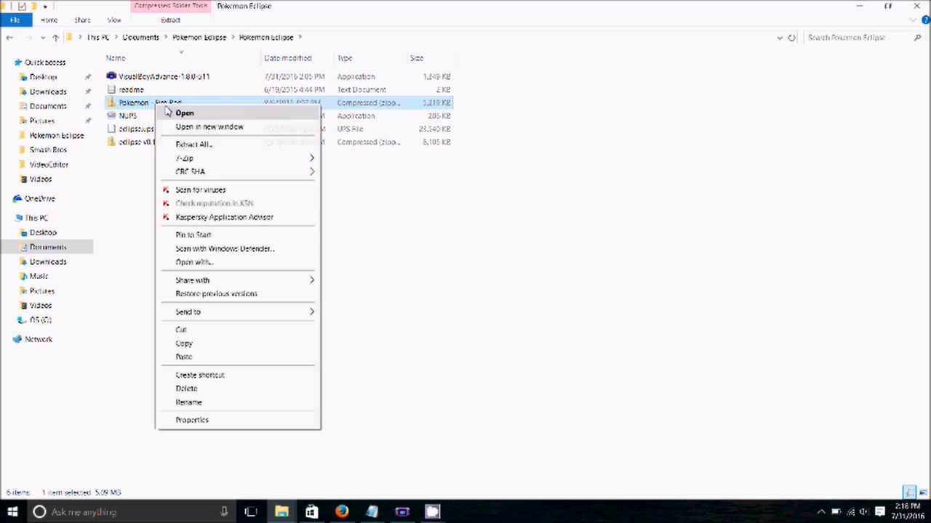
{"action": "mouse_move", "coordinate": [259, 171]}
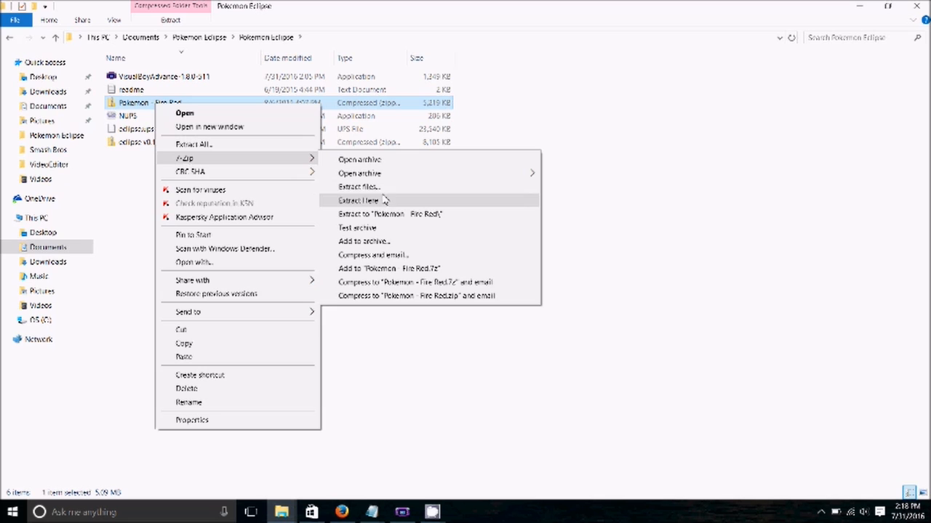
{"action": "left_click", "coordinate": [356, 201]}
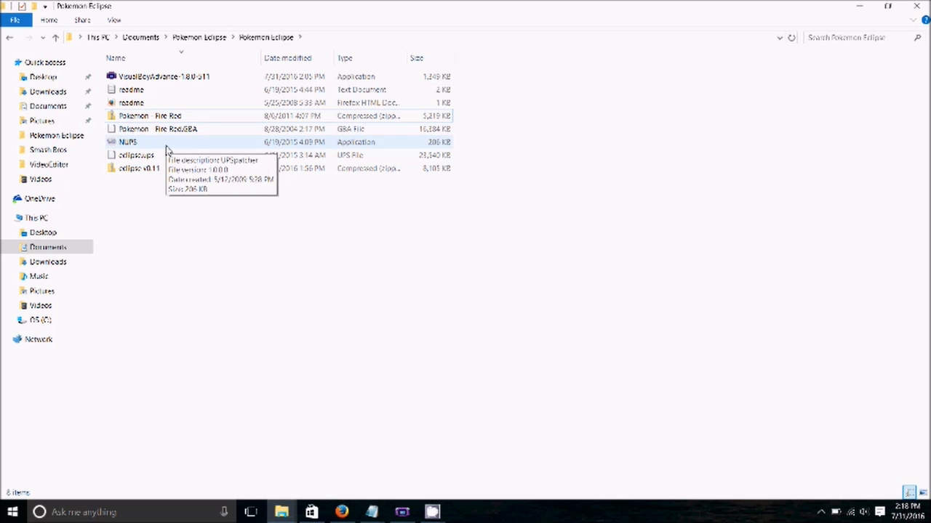
Launch NUPS and choose 'Apply an UPS patch to a file'
{"action": "double_click", "coordinate": [128, 142]}
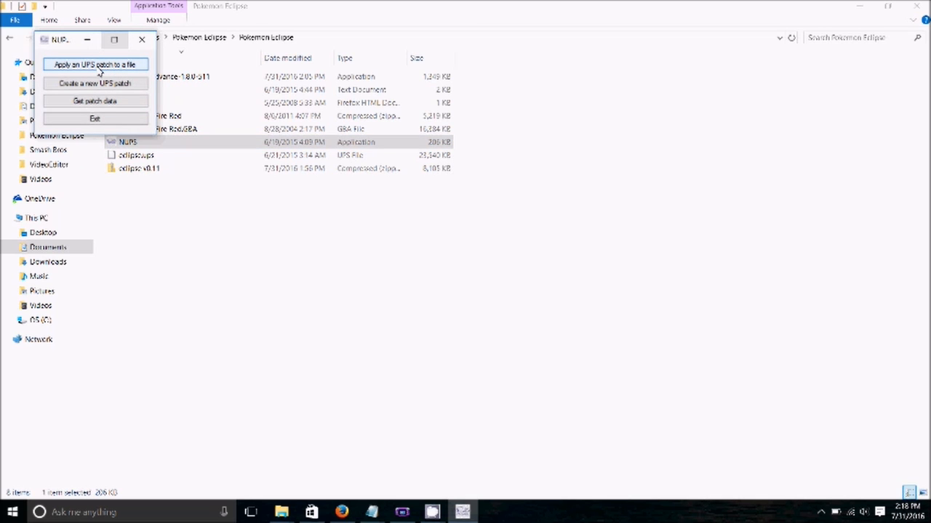
{"action": "left_click", "coordinate": [94, 64]}
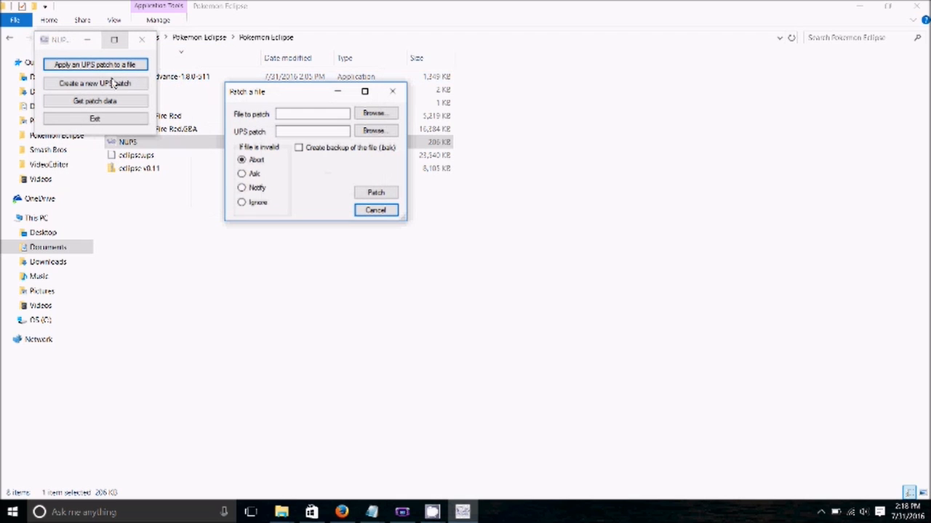
{"action": "mouse_move", "coordinate": [119, 87]}
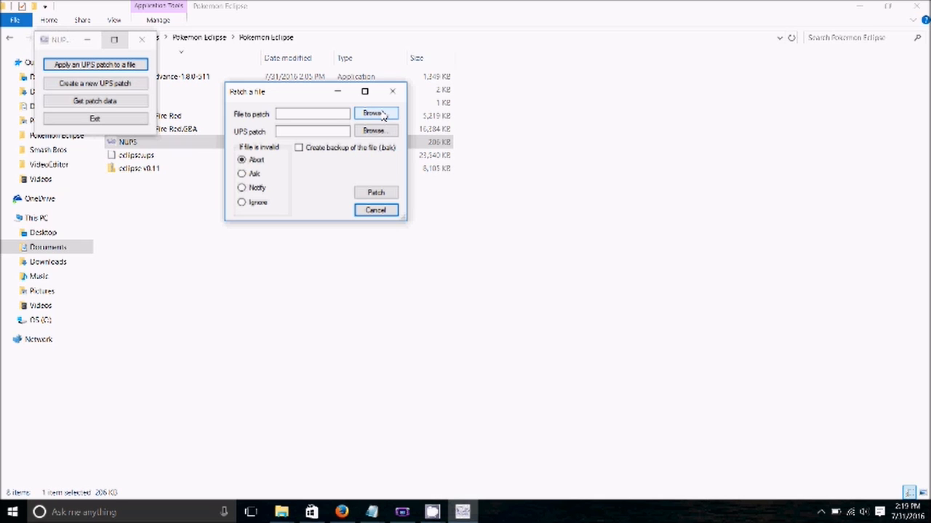
Patch Pokemon - Fire Red.GBA with eclipse.ups and acknowledge the 'Patching has been done' notice
{"action": "left_click", "coordinate": [375, 114]}
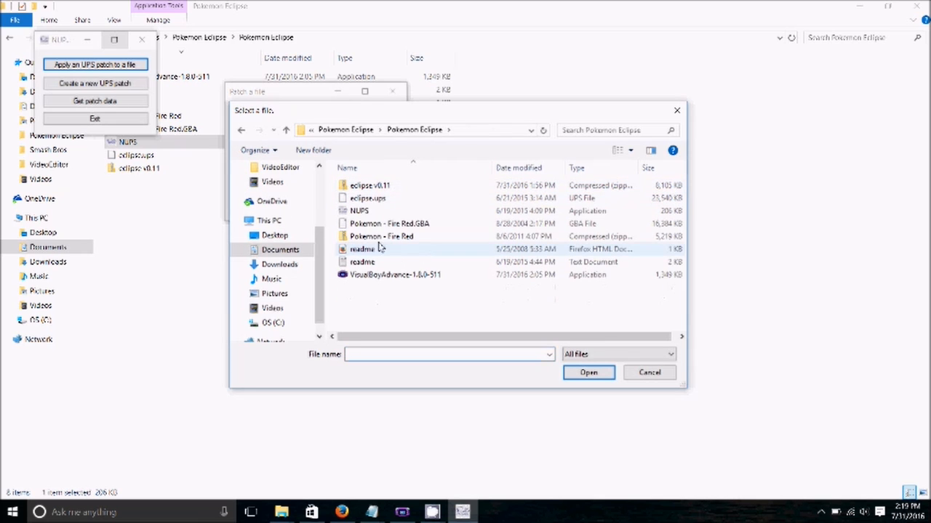
{"action": "left_click", "coordinate": [390, 224]}
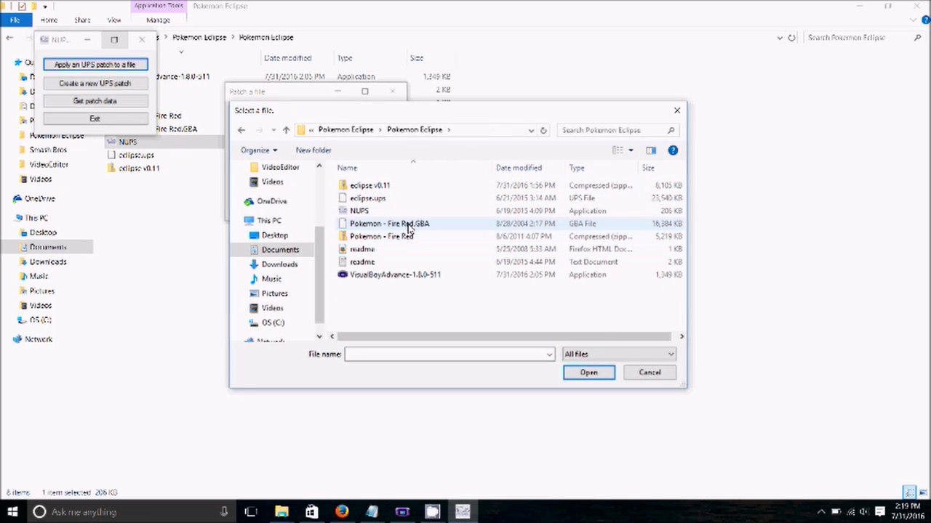
{"action": "mouse_move", "coordinate": [407, 227]}
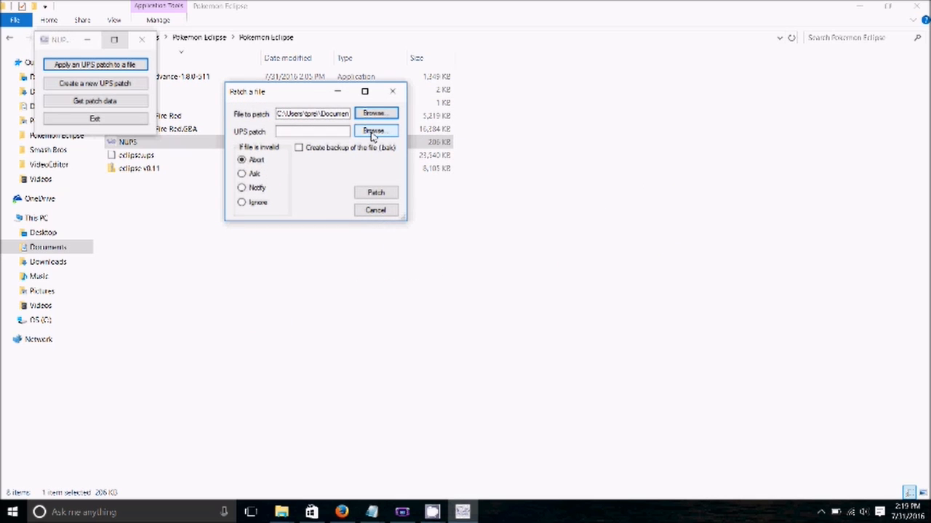
{"action": "left_click", "coordinate": [375, 131]}
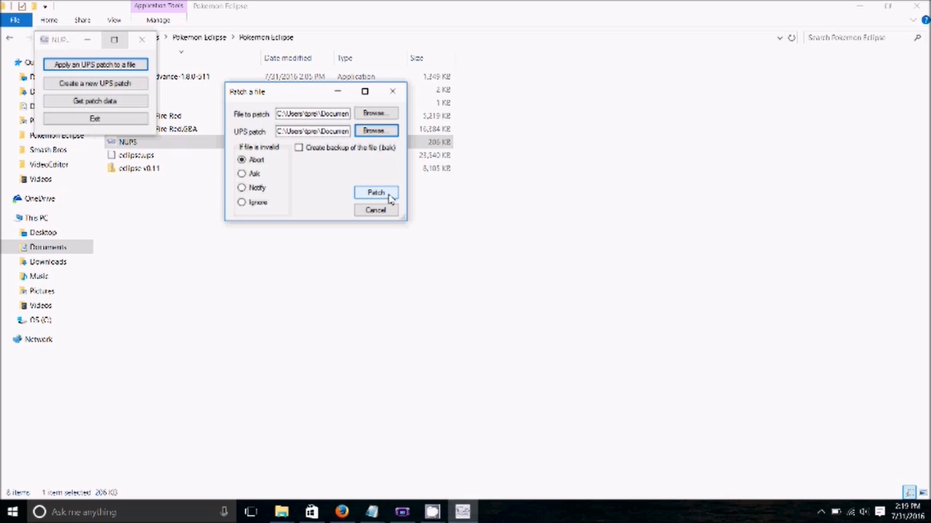
{"action": "left_click", "coordinate": [375, 192]}
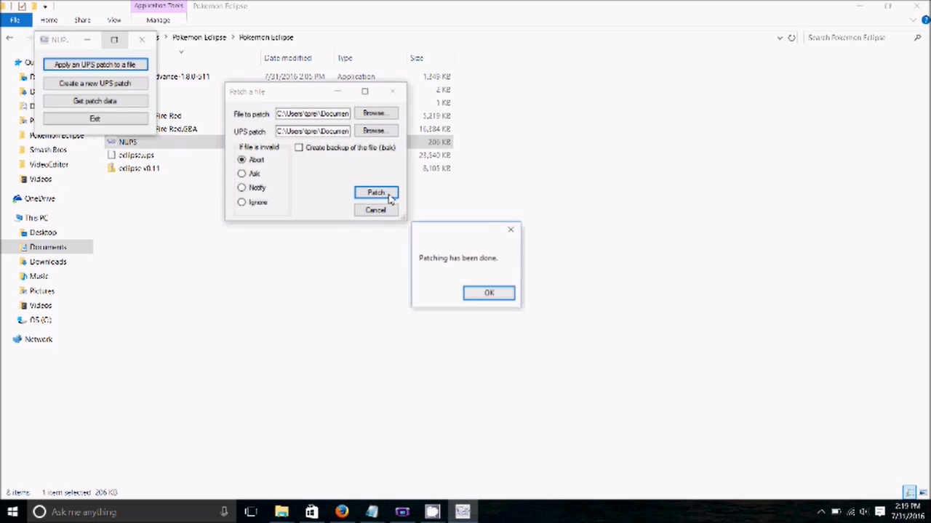
{"action": "left_click", "coordinate": [489, 293]}
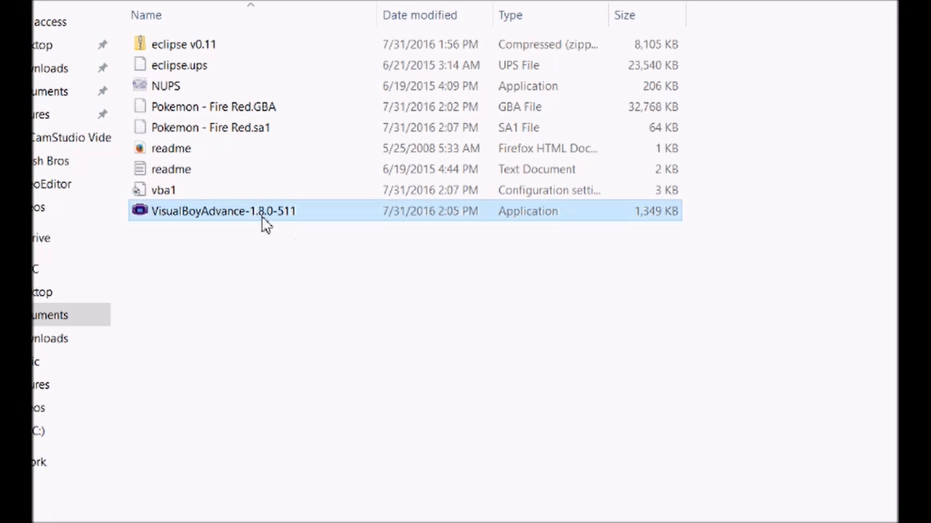
Launch VisualBoyAdvance and load the patched Pokemon - Fire Red.GBA ROM
{"action": "double_click", "coordinate": [224, 211]}
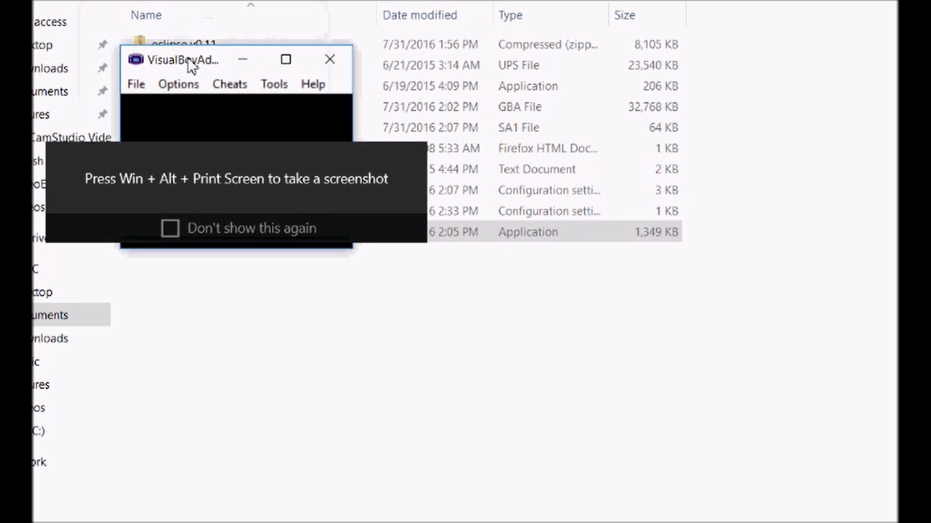
{"action": "left_click", "coordinate": [177, 83]}
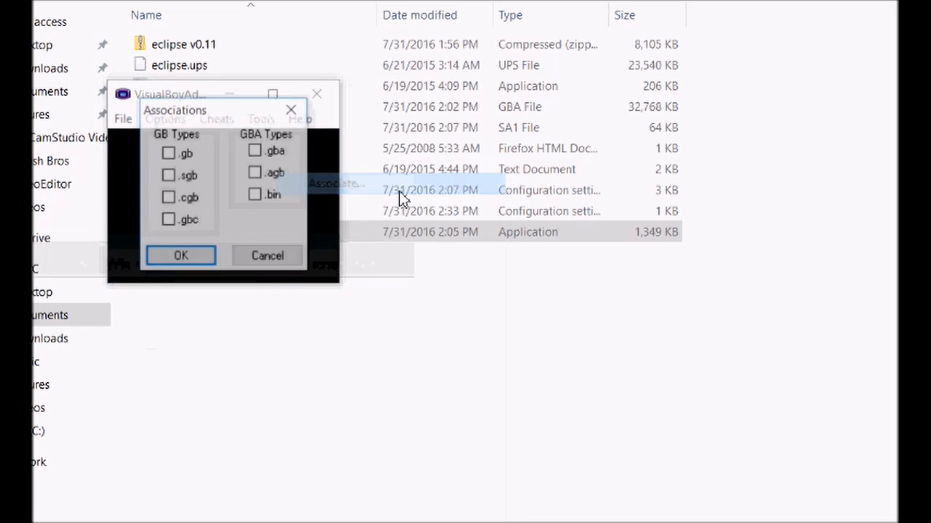
{"action": "left_click", "coordinate": [122, 119]}
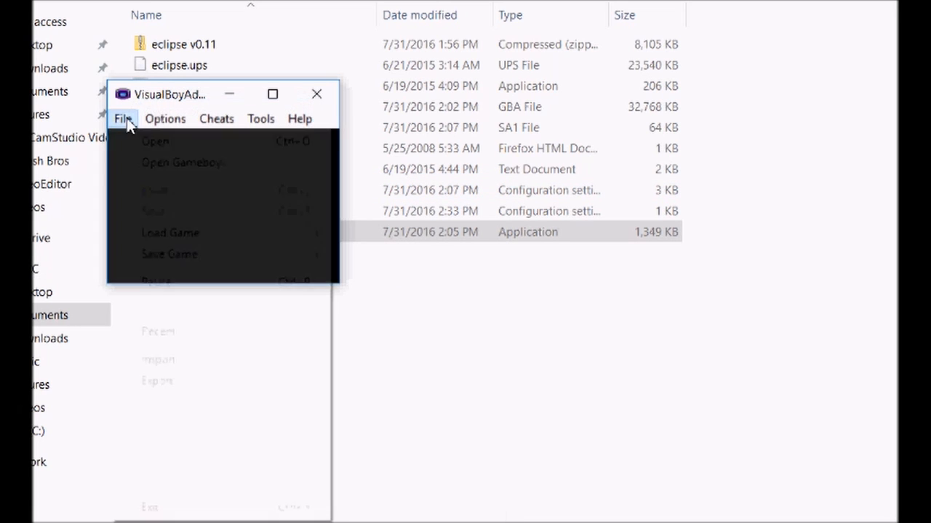
{"action": "left_click", "coordinate": [154, 141]}
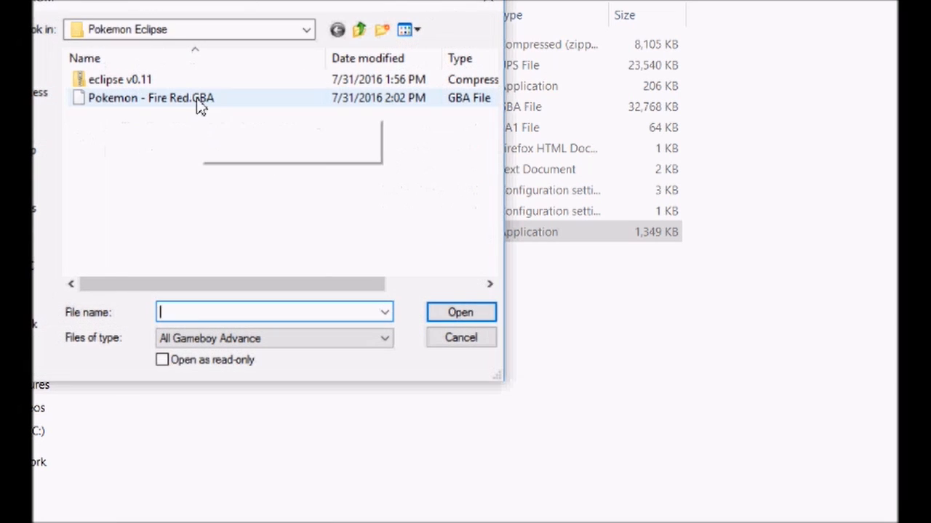
{"action": "left_click", "coordinate": [460, 311]}
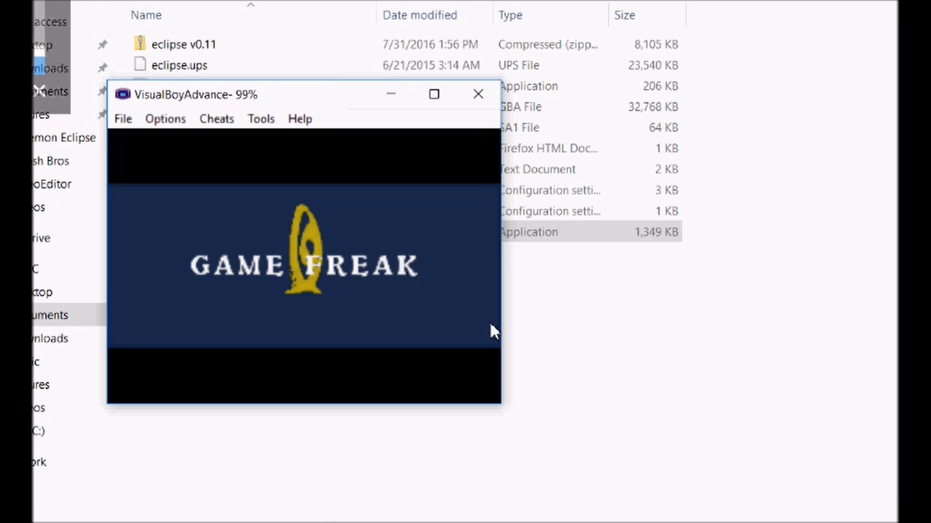